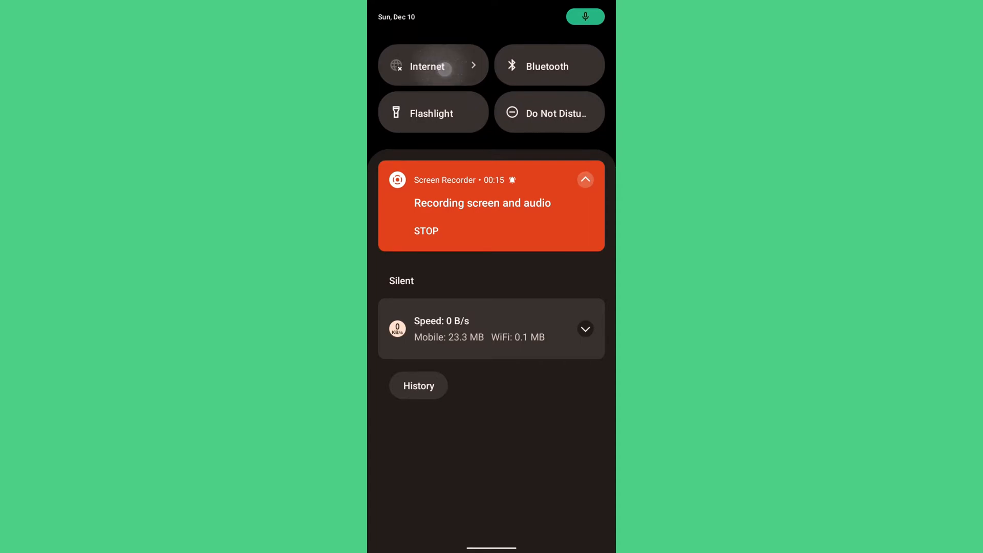
- Open the Internet panel listing nearby Wi-Fi networks
left_click(426, 65)
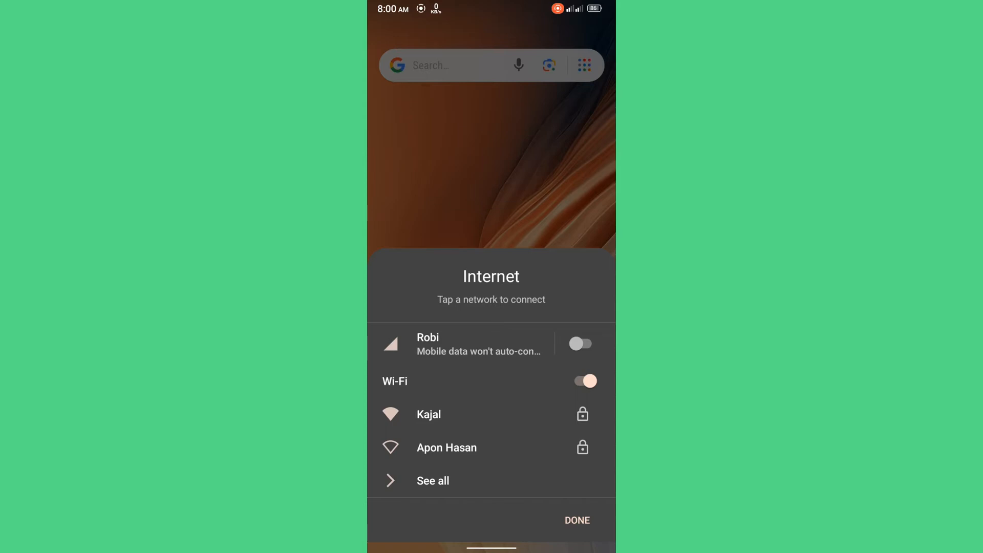
- Dismiss the network list and restart the phone, confirming the restart
left_click(576, 520)
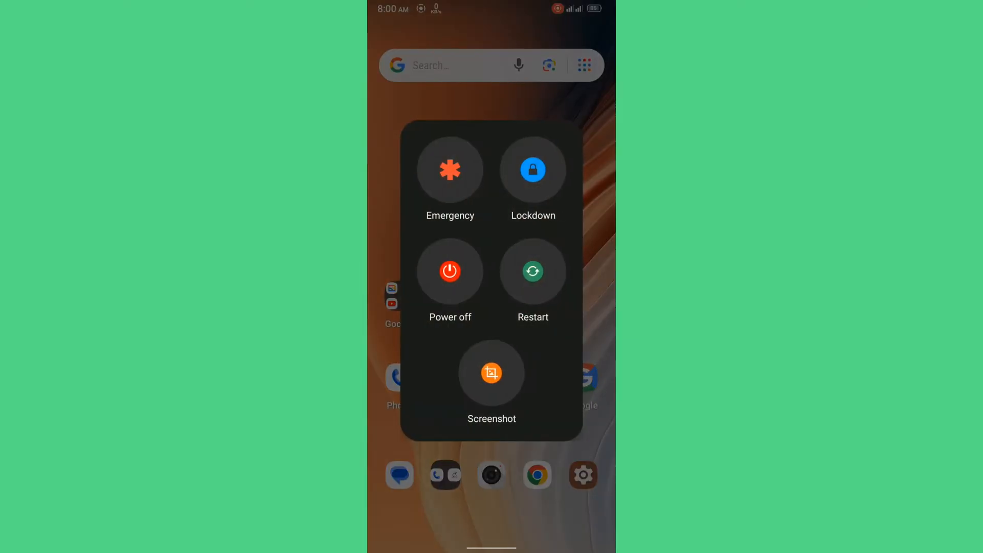
left_click(533, 272)
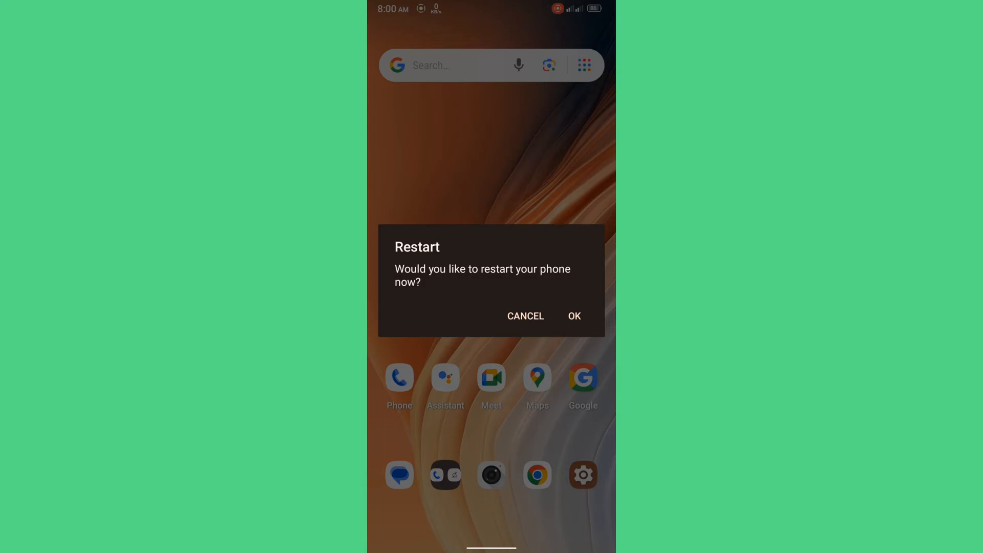
left_click(573, 316)
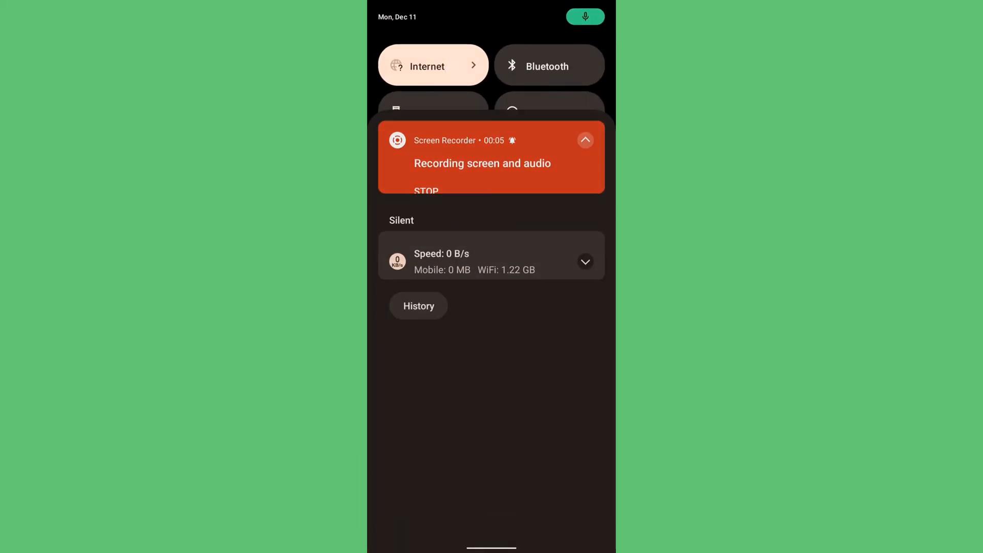
- Open the Kajal network, enter its password and begin a static IP address
left_click(433, 65)
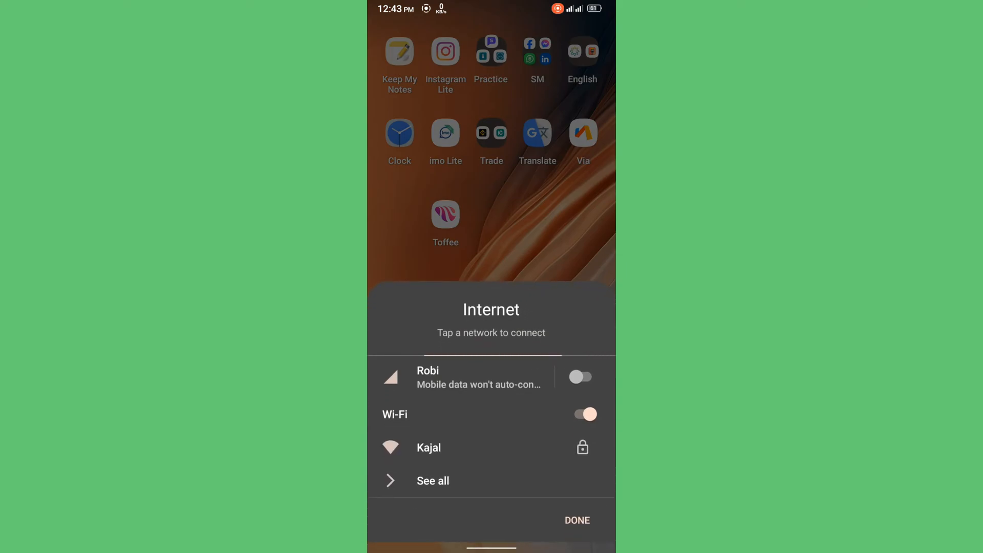
left_click(429, 448)
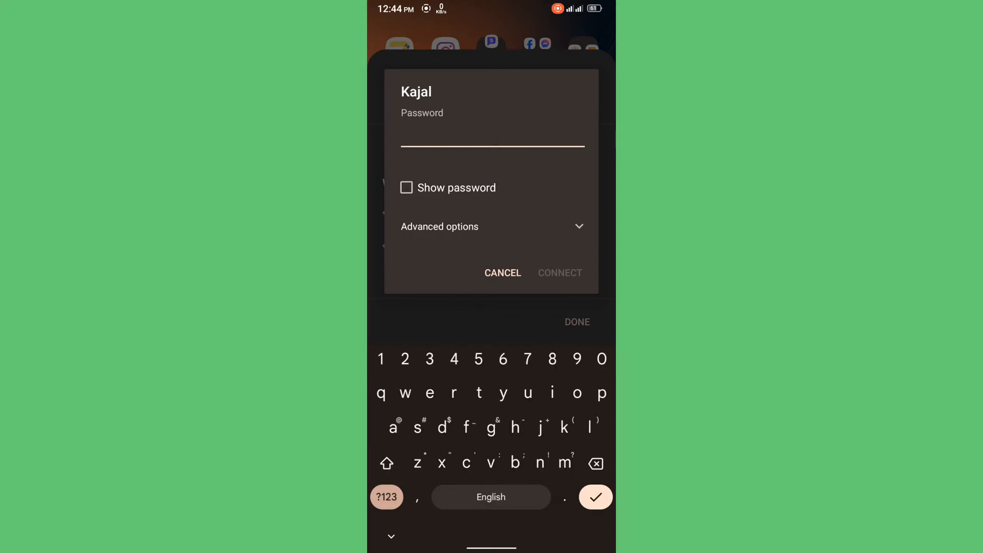
type("a")
type("192.")
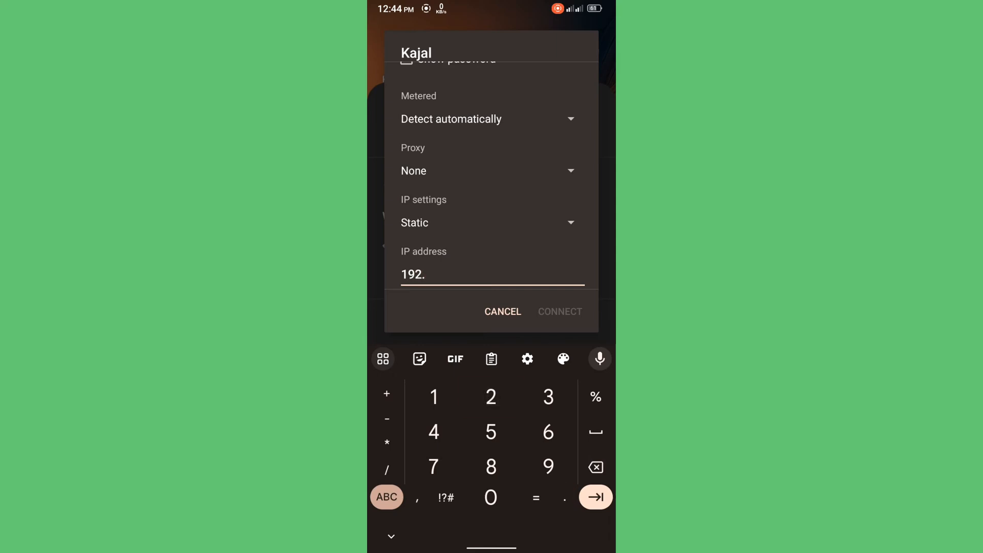
- Enter IP 192.168.0.111, gateway, prefix 24 and Google DNS, then connect to Kajal
type("168.")
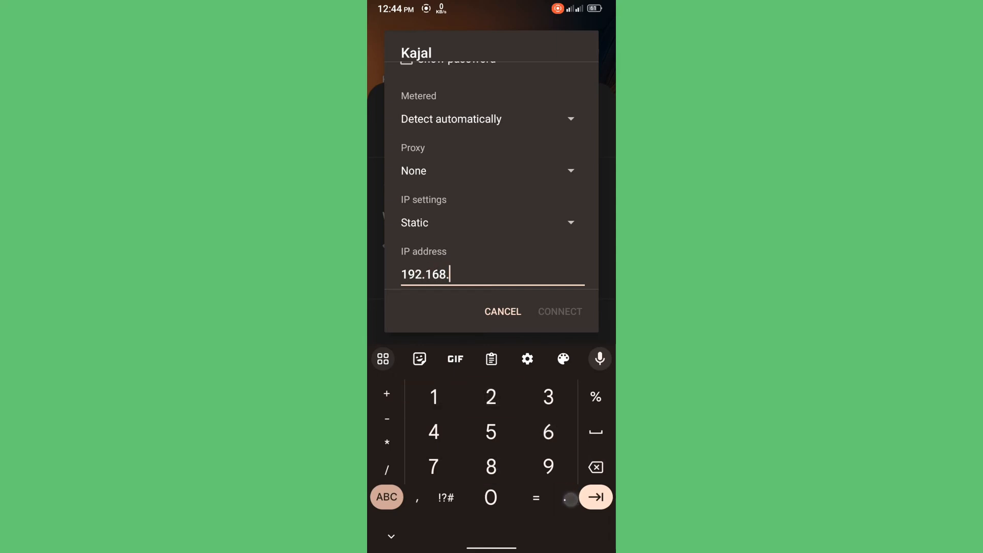
left_click(491, 497)
type("8.8.4.")
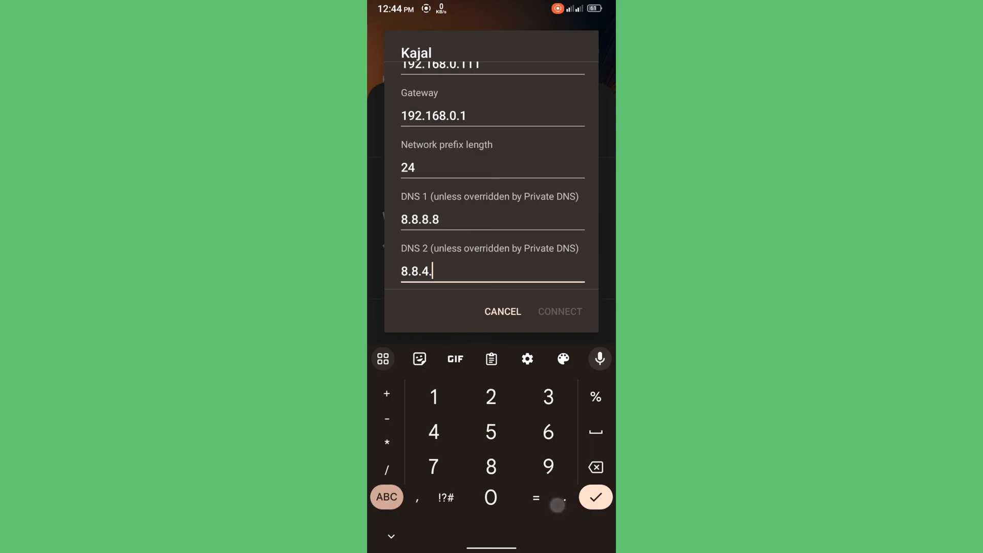
type("7")
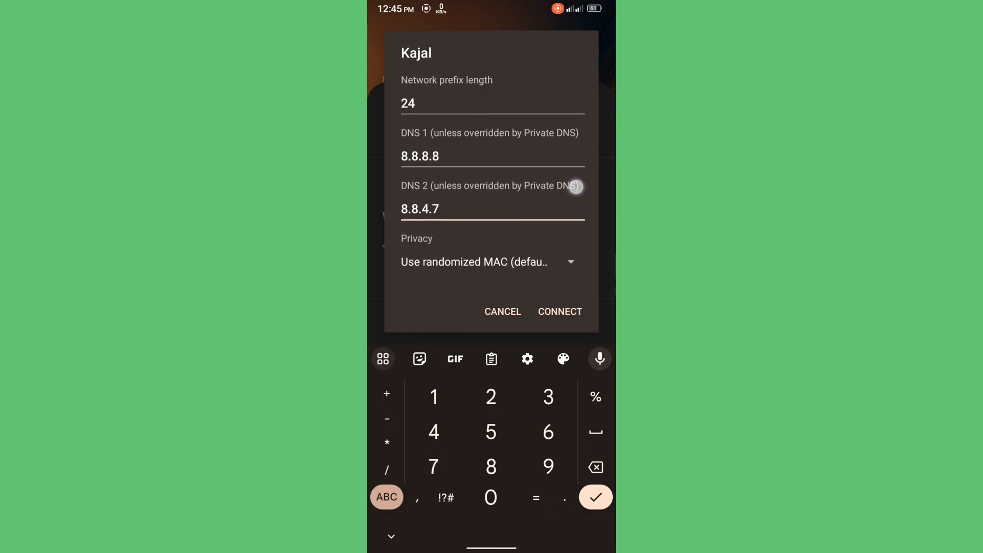
left_click(502, 310)
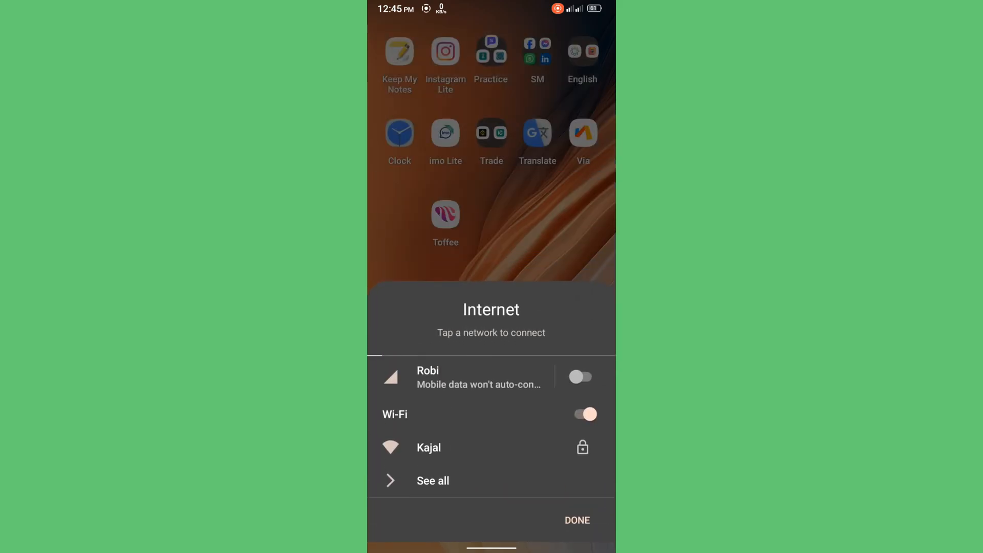
left_click(428, 447)
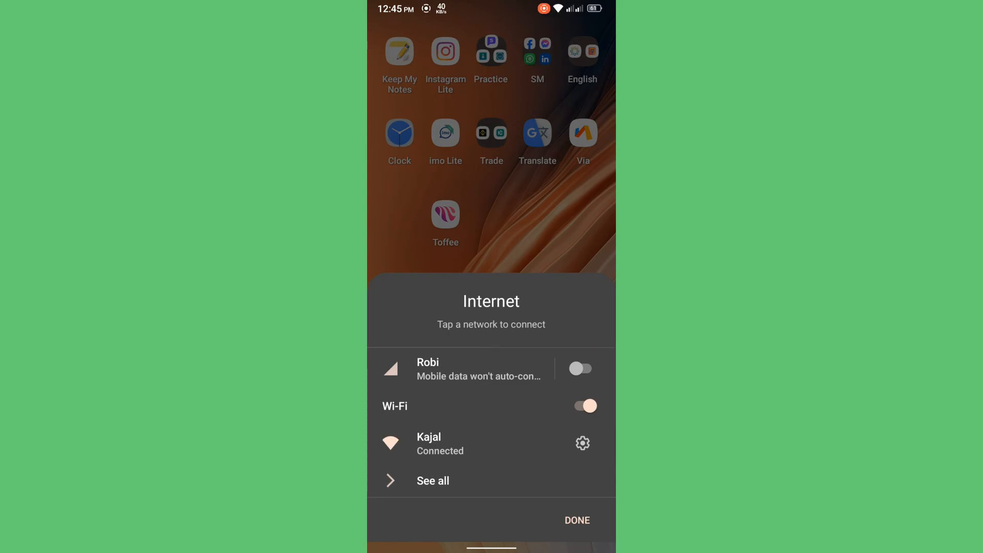